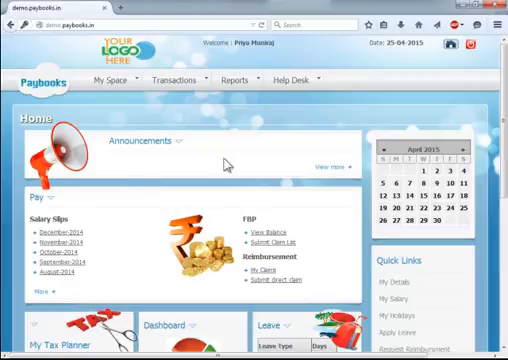
mouse_move(240, 156)
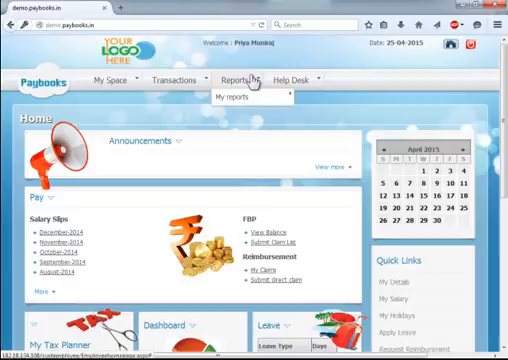
- Expand the Reports menu to reveal the My reports options such as PaySlip History and PF Statement
click(240, 96)
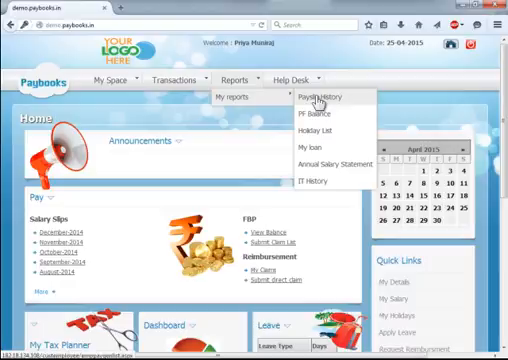
click(318, 96)
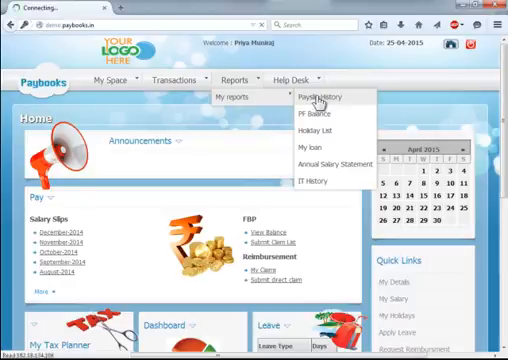
click(310, 100)
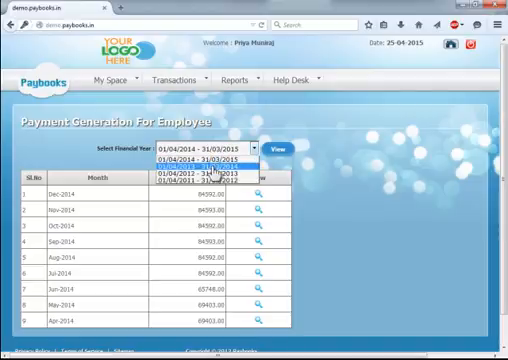
click(204, 168)
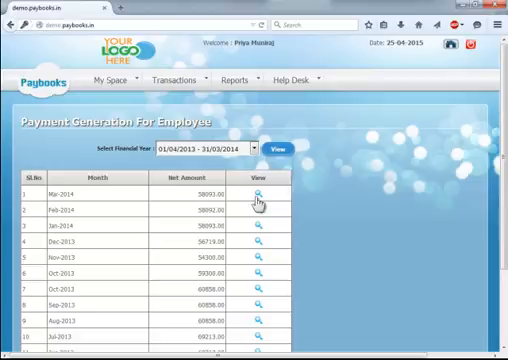
click(260, 194)
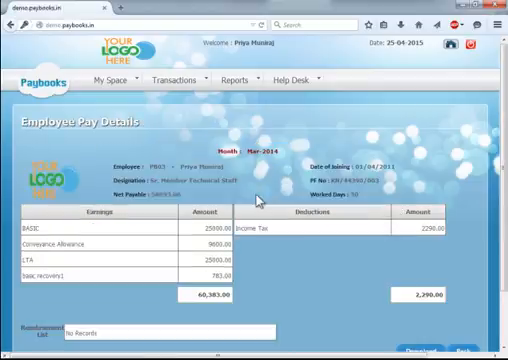
scroll(down, 3)
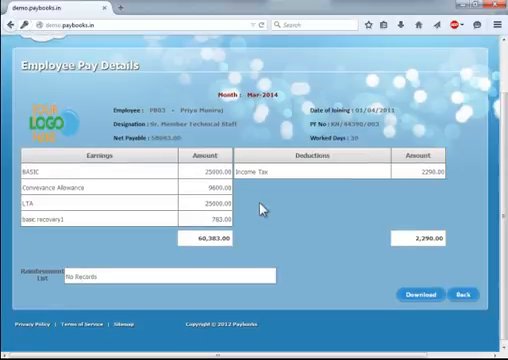
mouse_move(196, 240)
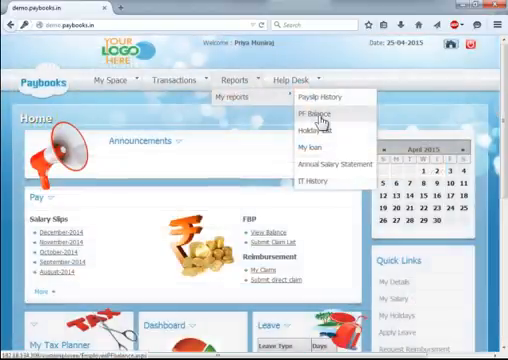
click(312, 124)
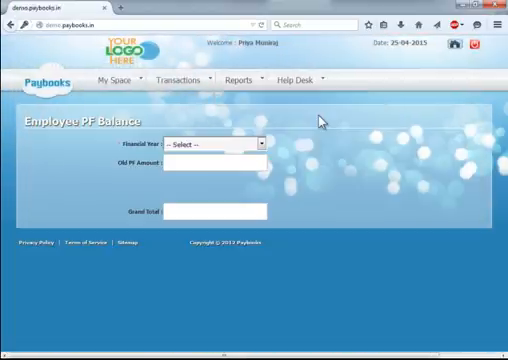
click(210, 144)
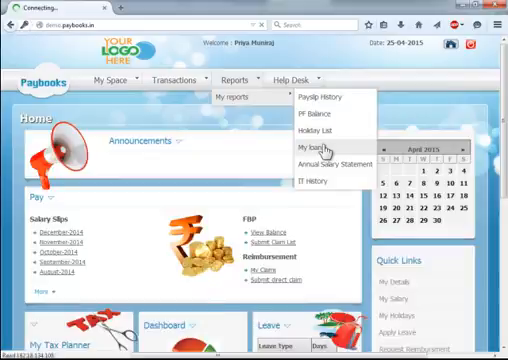
- View the Personal Loan's details under My loan and review its full repayment schedule
click(312, 148)
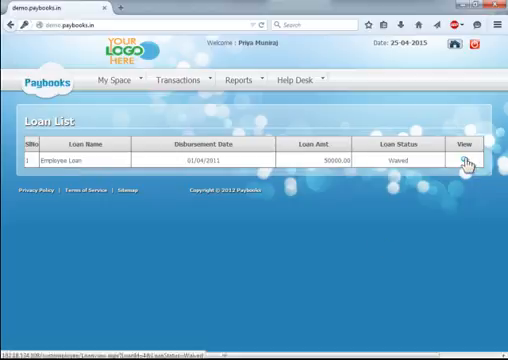
click(468, 160)
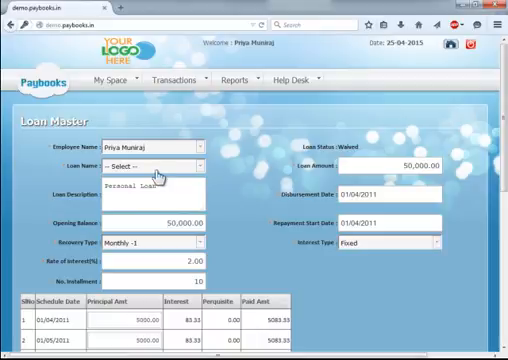
scroll(down, 3)
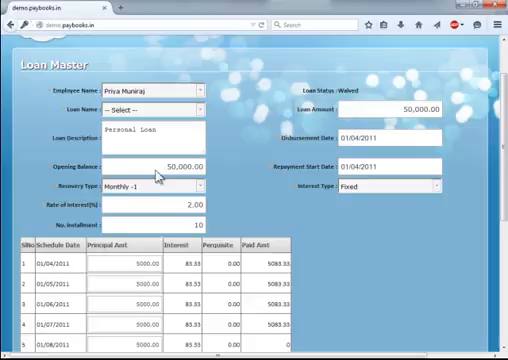
scroll(down, 3)
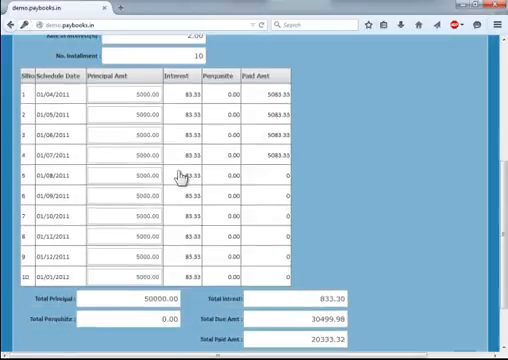
scroll(down, 3)
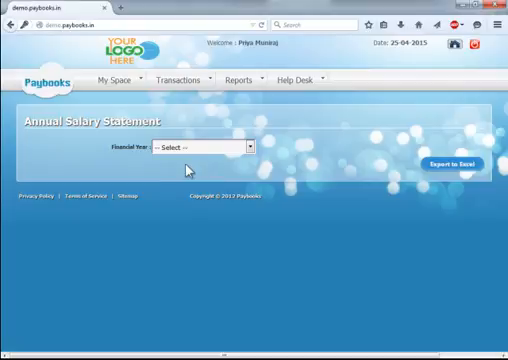
- Export the 01/04/2014–31/03/2015 annual salary statement to Excel and confirm the download
click(200, 148)
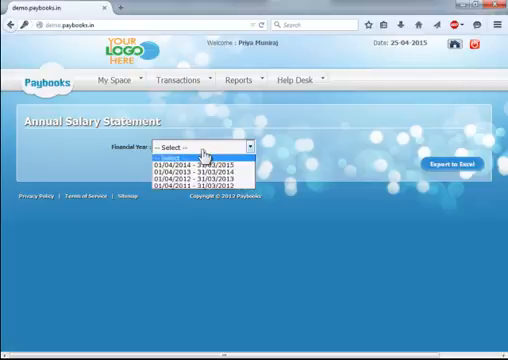
click(200, 160)
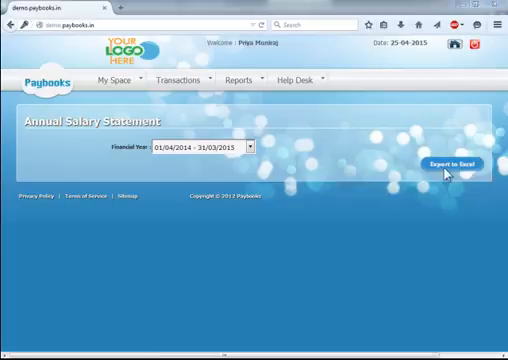
click(442, 164)
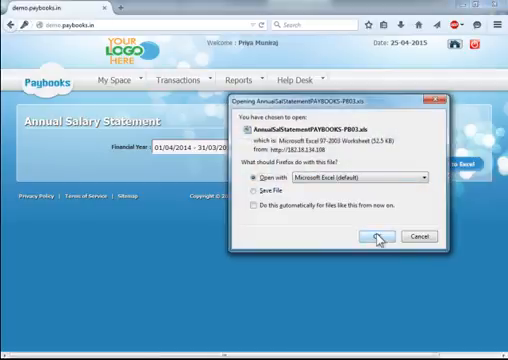
click(372, 236)
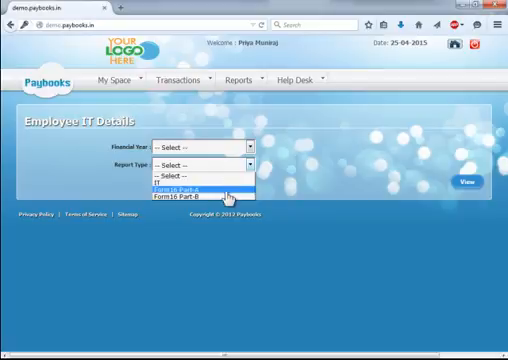
mouse_move(200, 198)
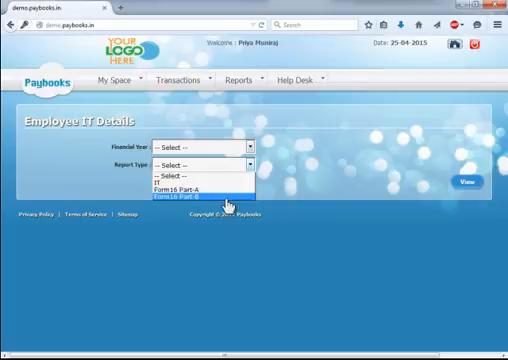
- Show the 2014–2015 Employee IT Details with a report type chosen and review earnings and Chapter VI-A deductions
click(200, 146)
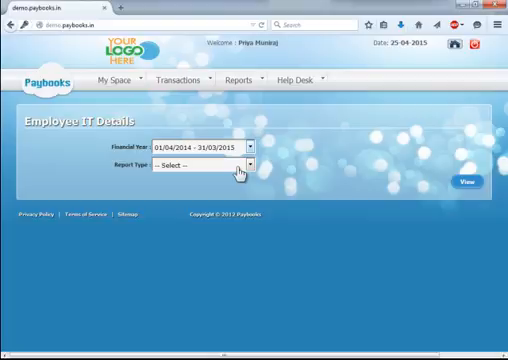
click(200, 168)
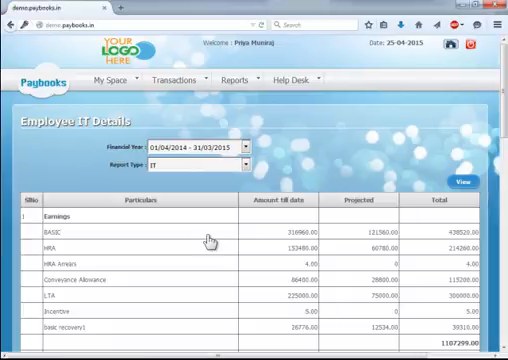
scroll(down, 3)
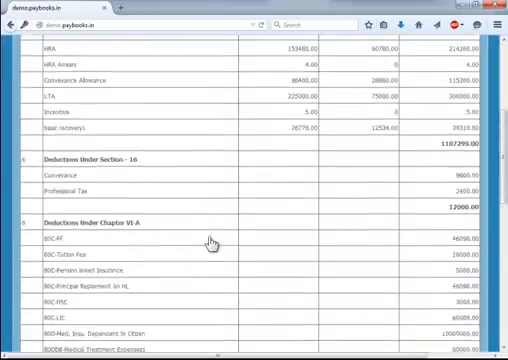
scroll(down, 3)
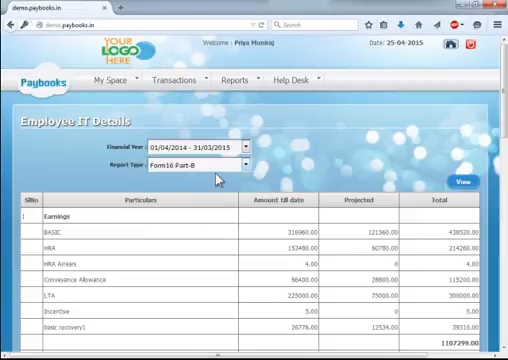
mouse_move(216, 180)
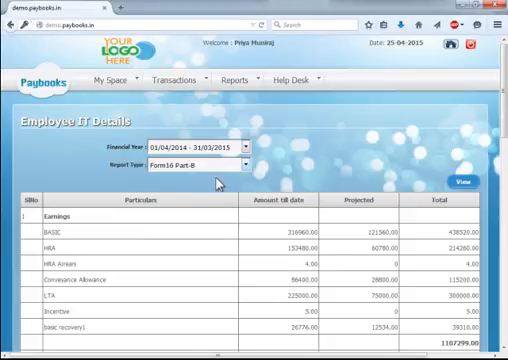